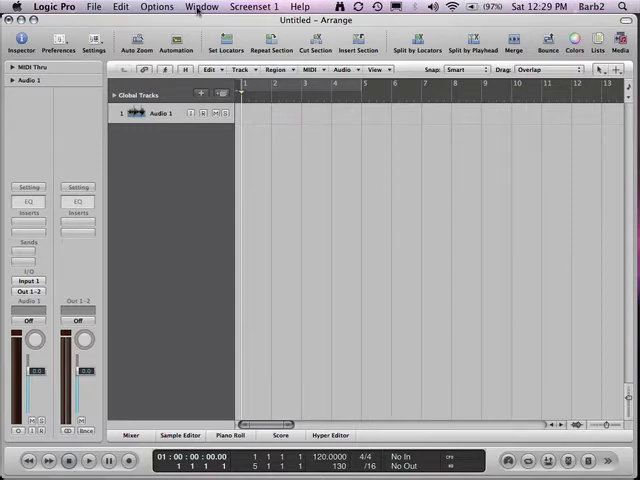
# Step: Open Logic Pro's Window menu to reach the Audio Bin
pyautogui.click(202, 7)
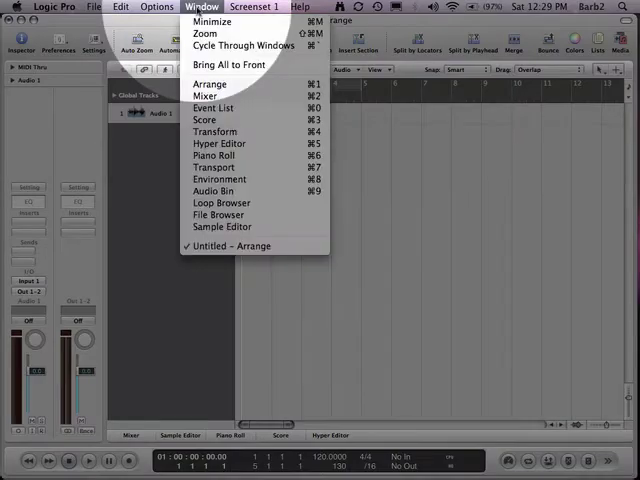
pyautogui.moveTo(217, 179)
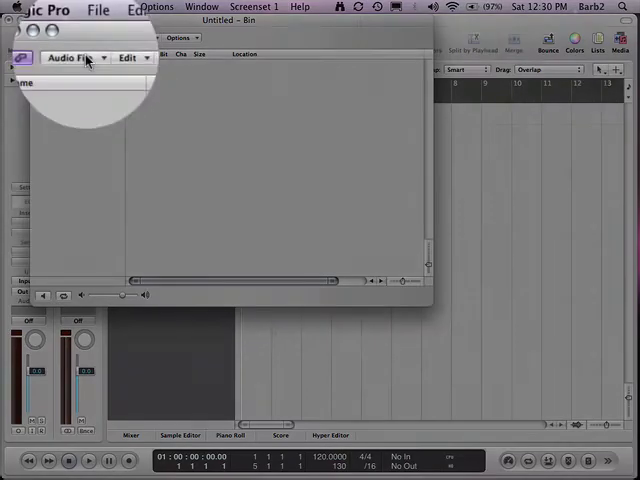
# Step: Choose Add Audio File from the bin's Audio File menu, browsing the Desktop
pyautogui.click(67, 59)
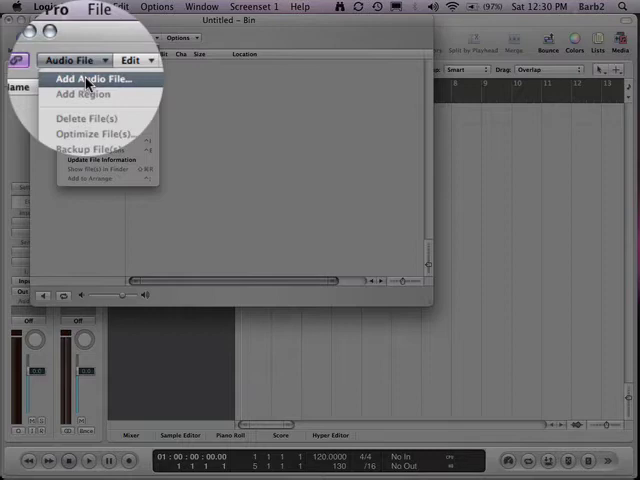
pyautogui.click(89, 79)
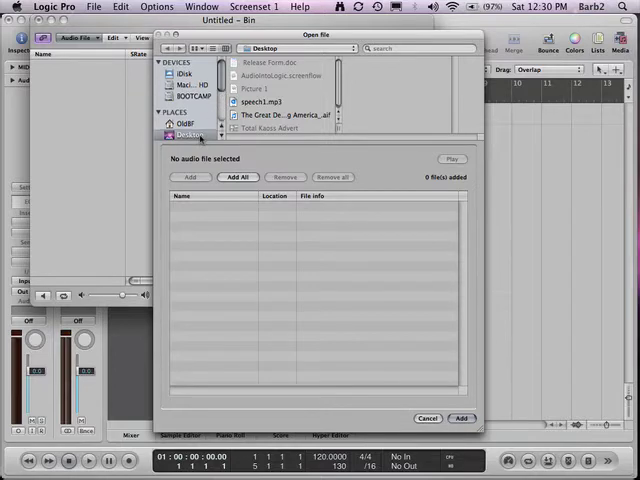
# Step: Add the Great Debaters .aif file from the Desktop to the bin
pyautogui.click(283, 115)
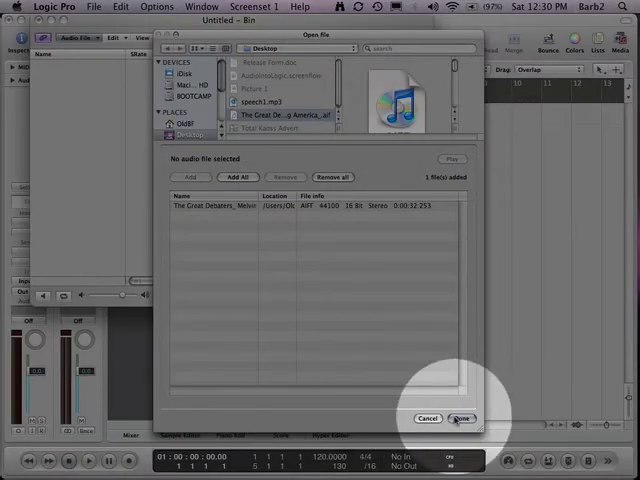
pyautogui.click(459, 418)
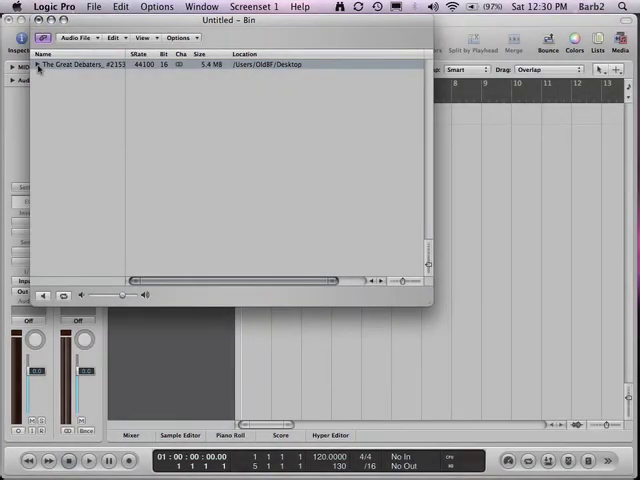
# Step: Expand the Great Debaters entry to reveal its region waveform
pyautogui.click(40, 64)
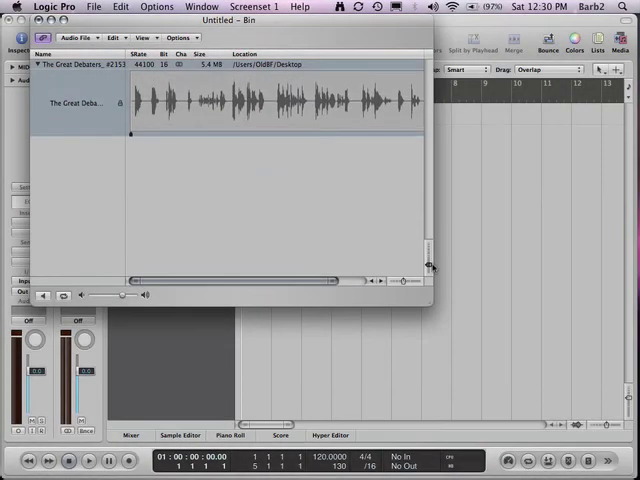
pyautogui.moveTo(209, 238)
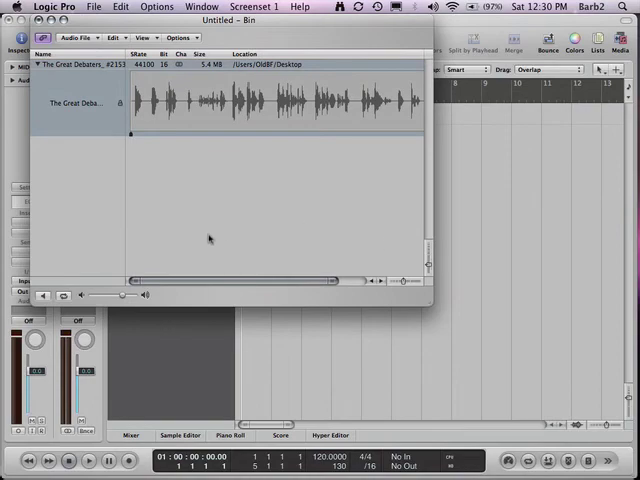